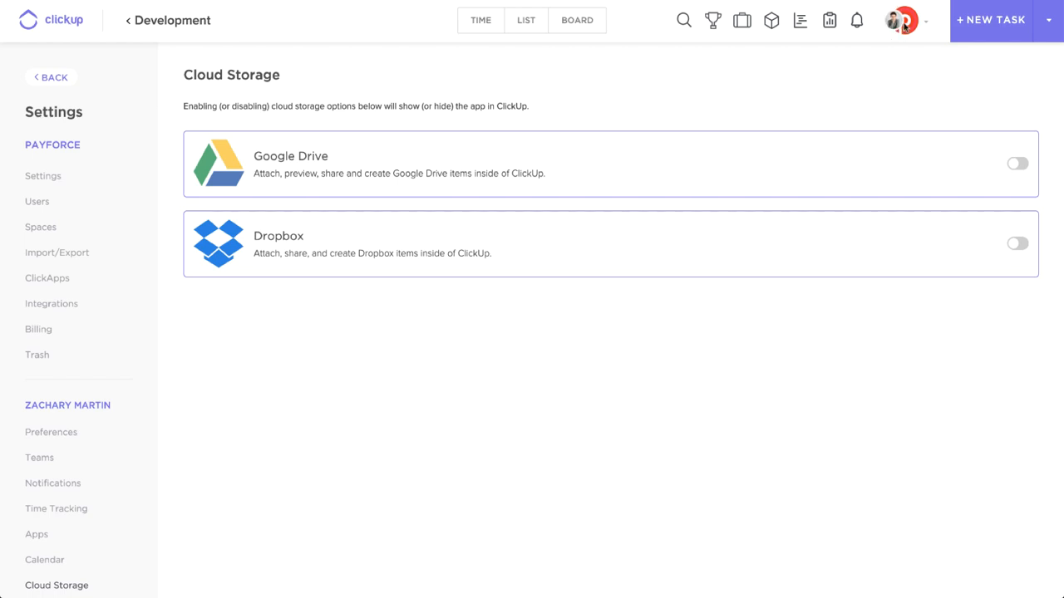
- Switch on Google Drive under Cloud Storage and allow ClickUp access via the Google sign-in
click(901, 20)
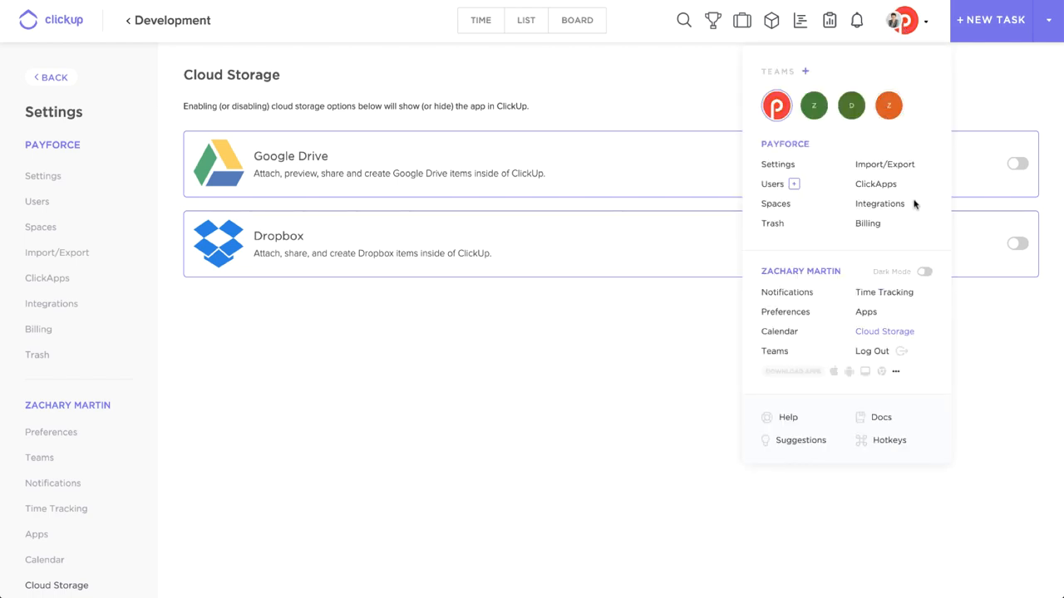
mouse_move(884, 333)
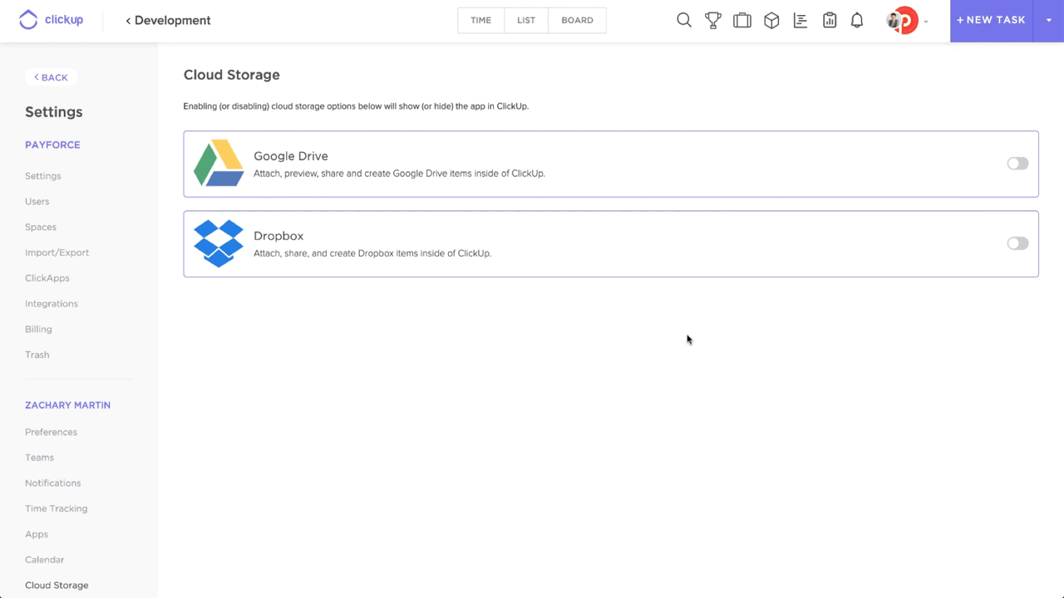
mouse_move(319, 184)
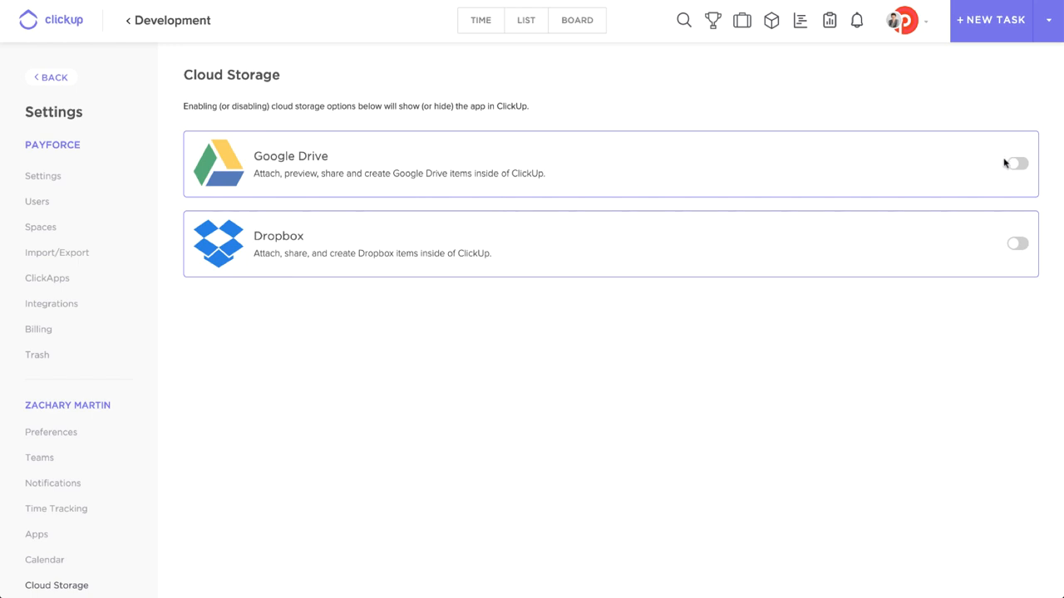
click(1015, 163)
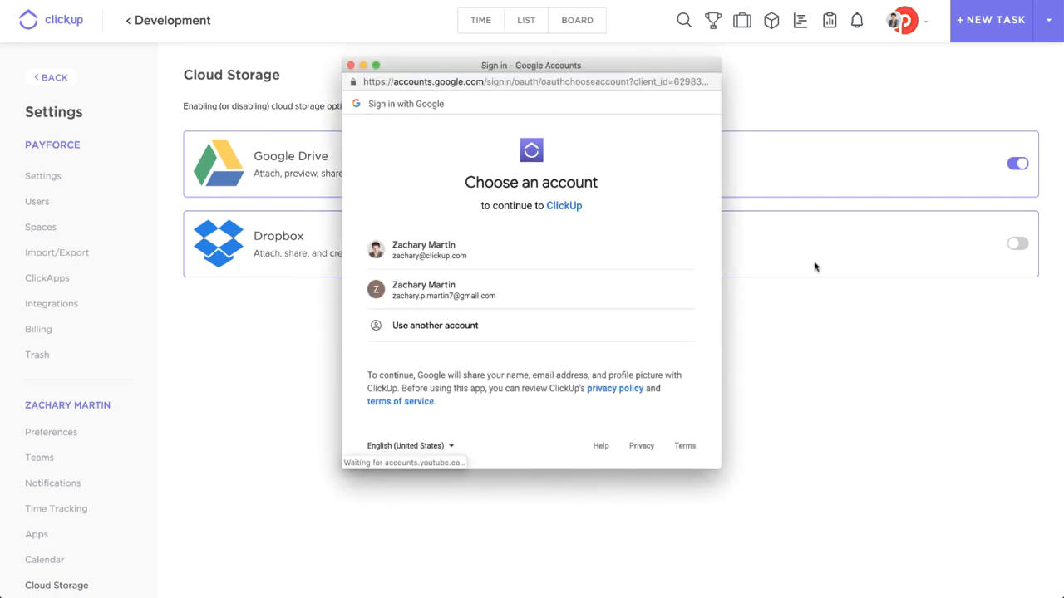
mouse_move(500, 143)
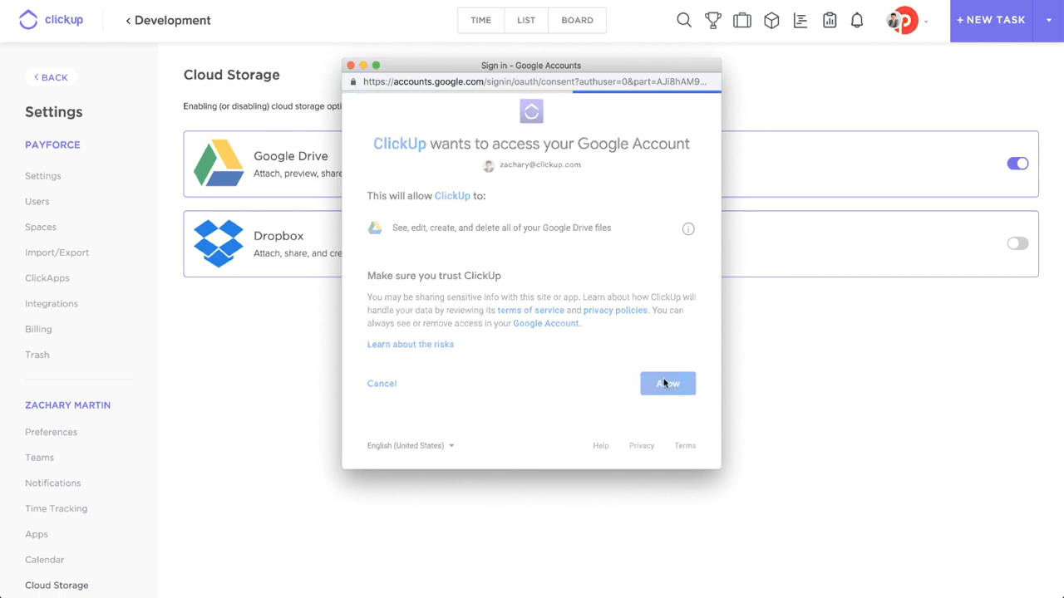
click(668, 382)
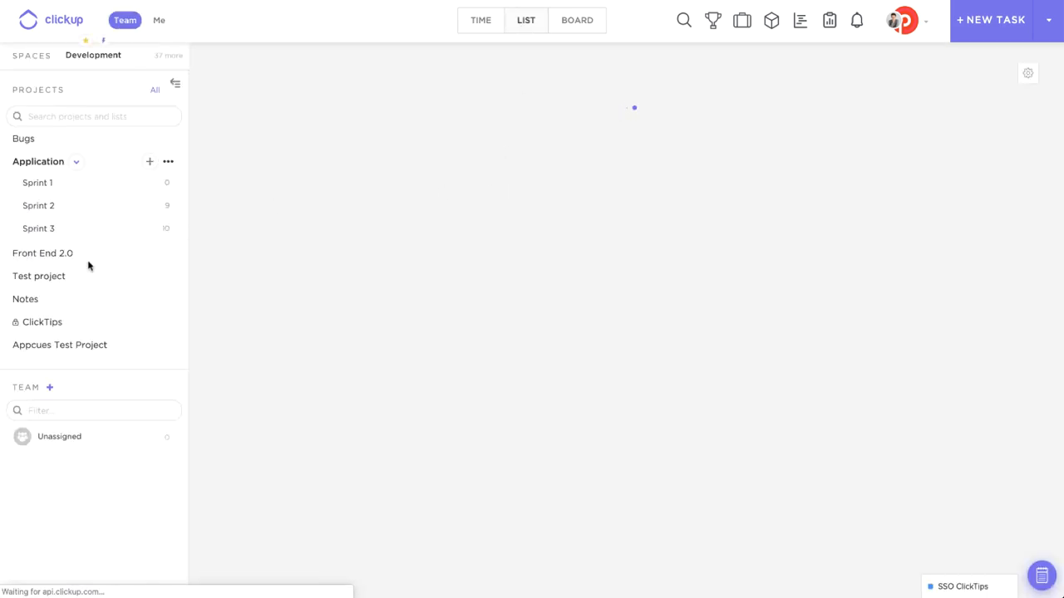
- In the ClickTips project, show the SSO ClickTips task's attachment options with Google Drive listed
click(41, 323)
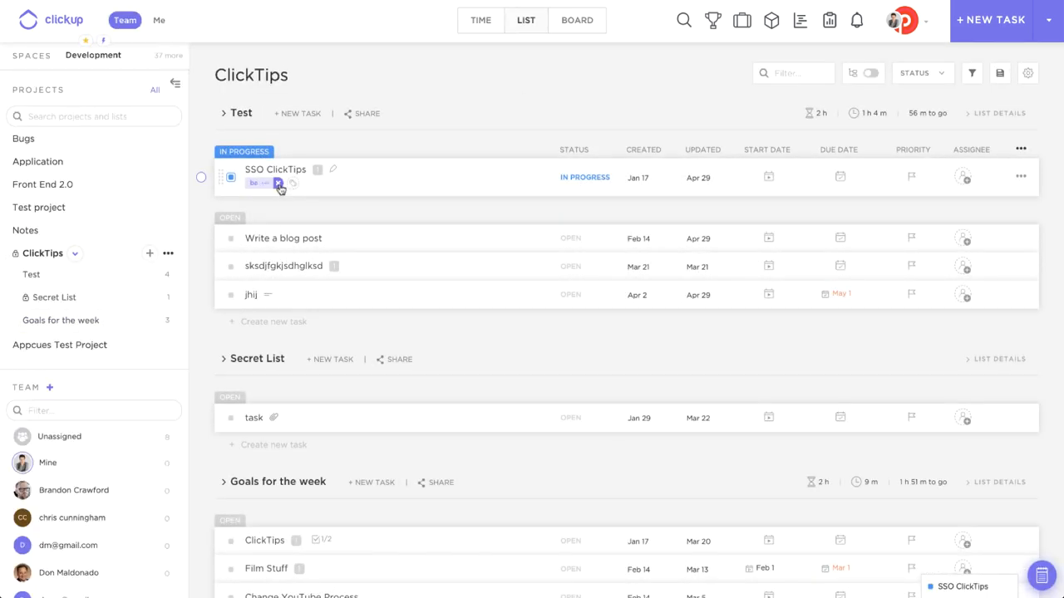
click(276, 169)
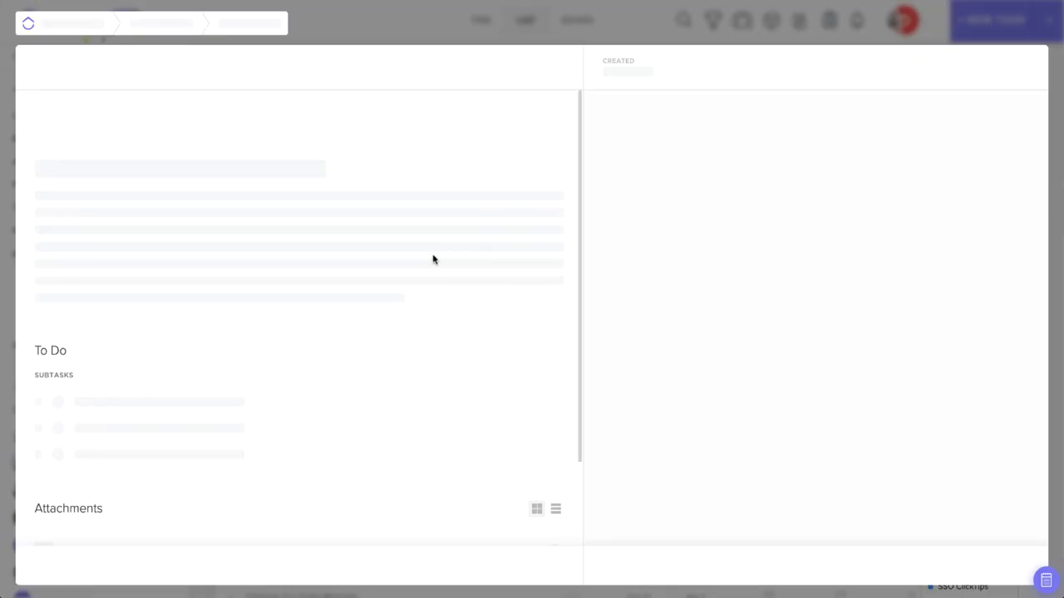
click(123, 426)
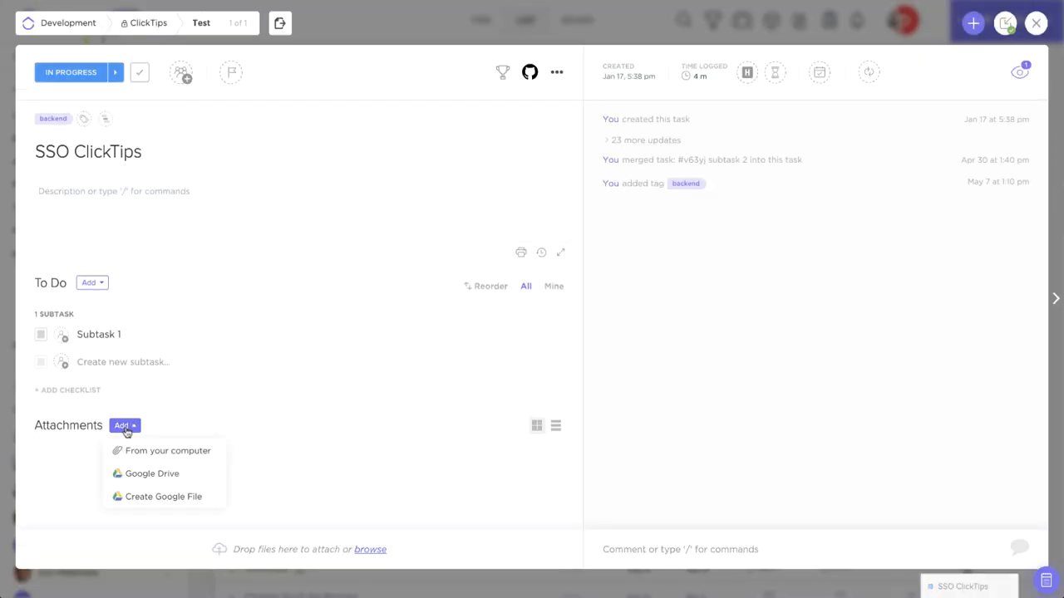
mouse_move(162, 496)
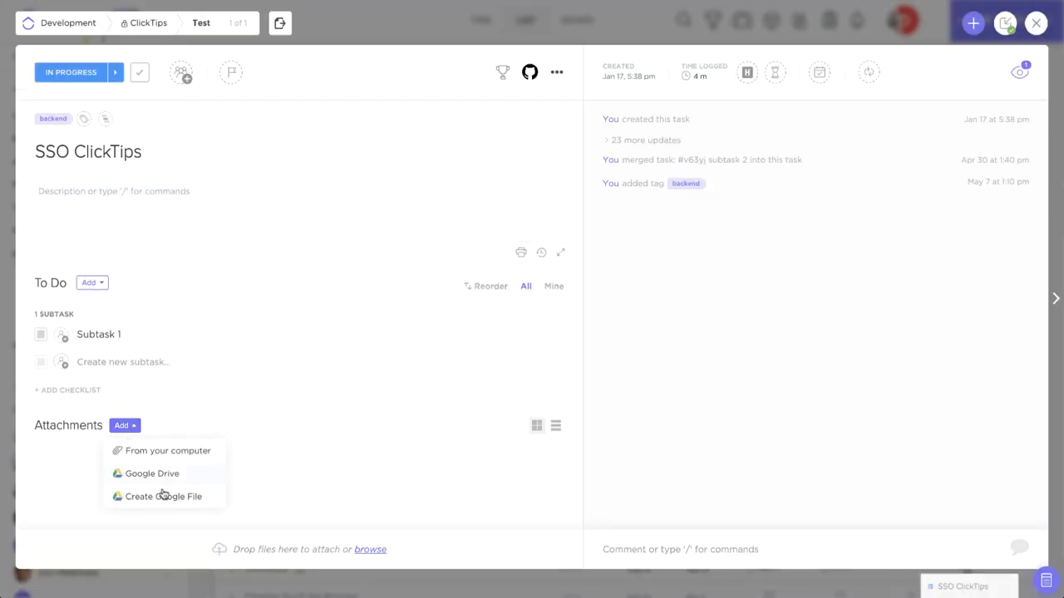
mouse_move(209, 479)
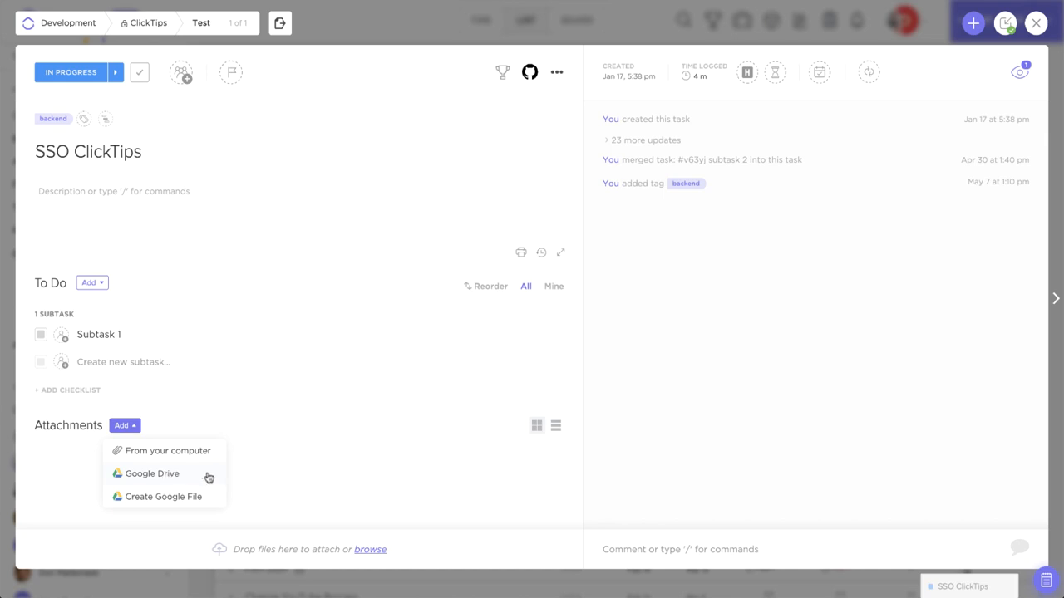
mouse_move(196, 490)
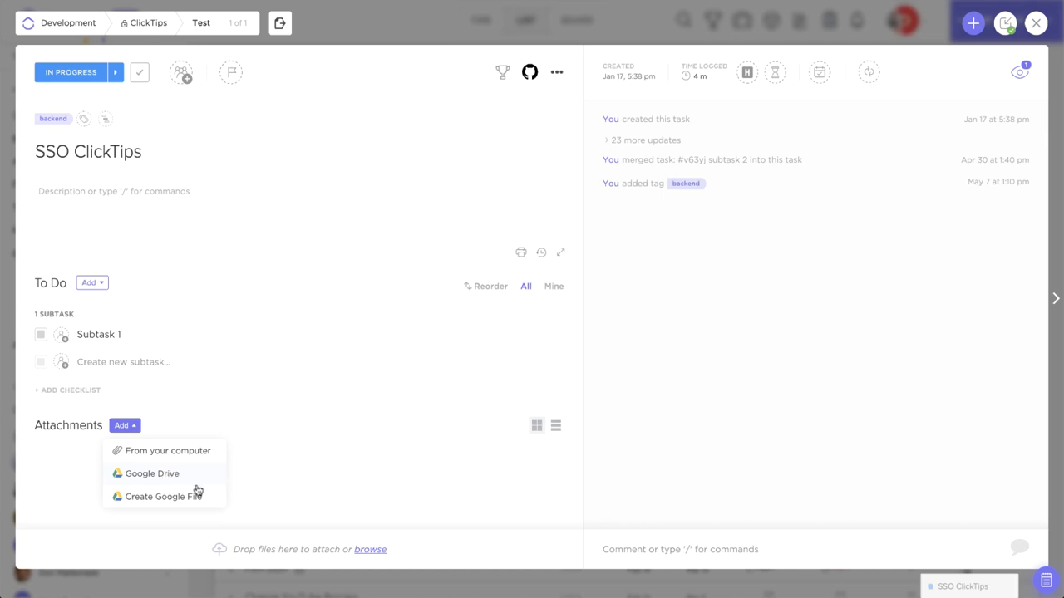
mouse_move(149, 502)
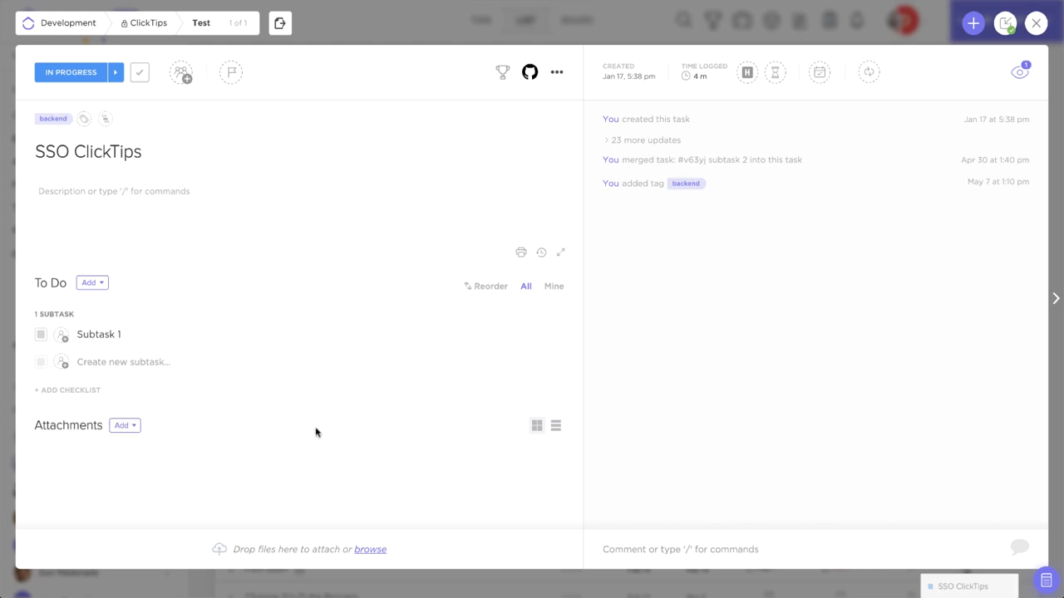
mouse_move(678, 8)
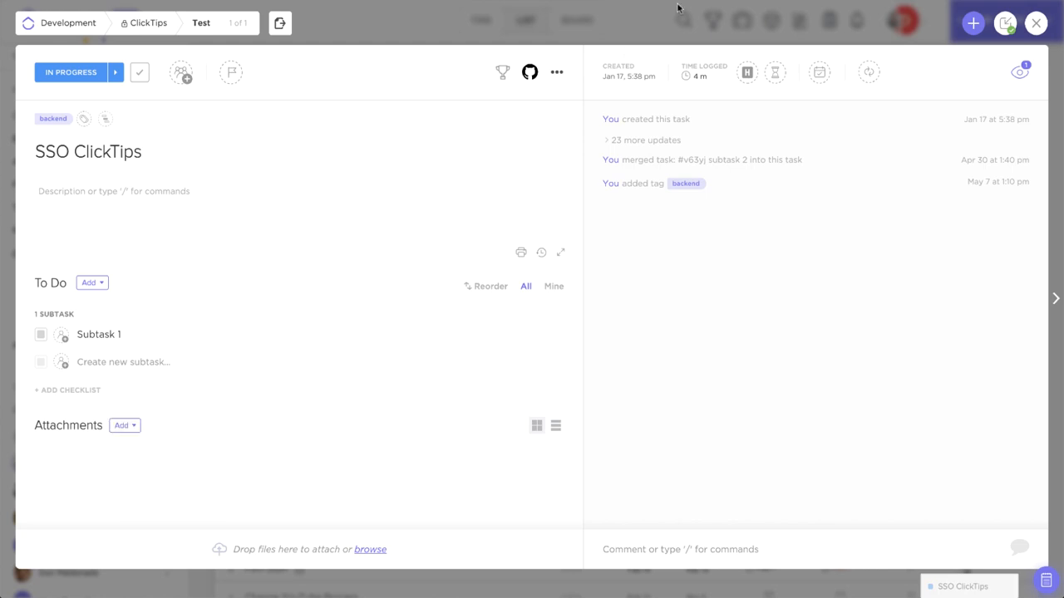